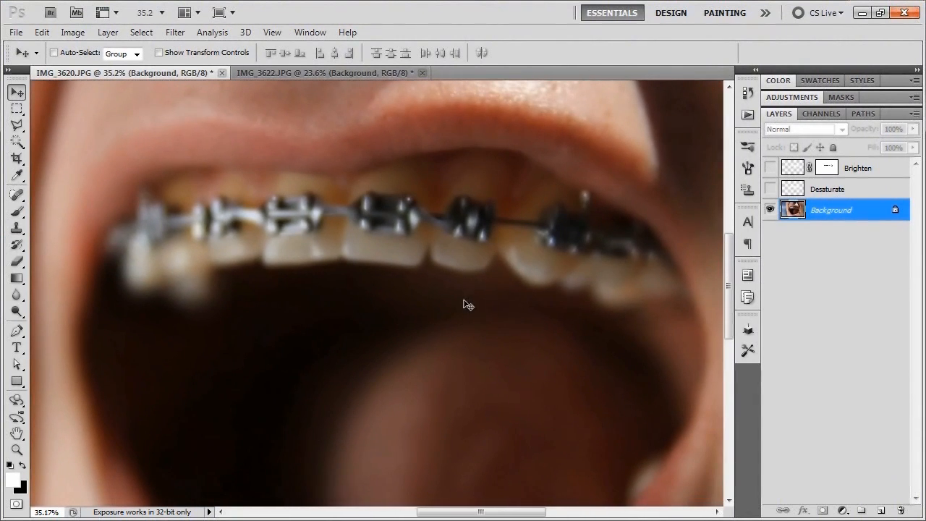
mouse_move(165, 223)
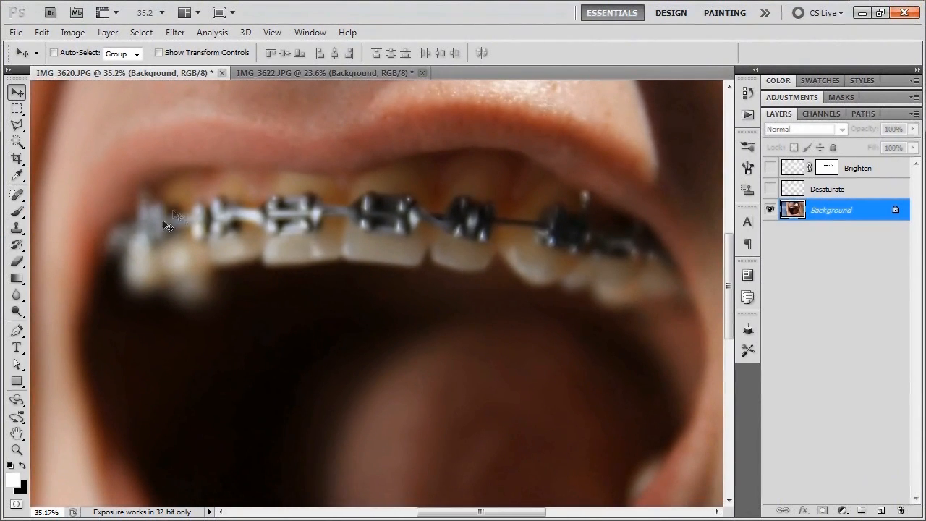
mouse_move(304, 495)
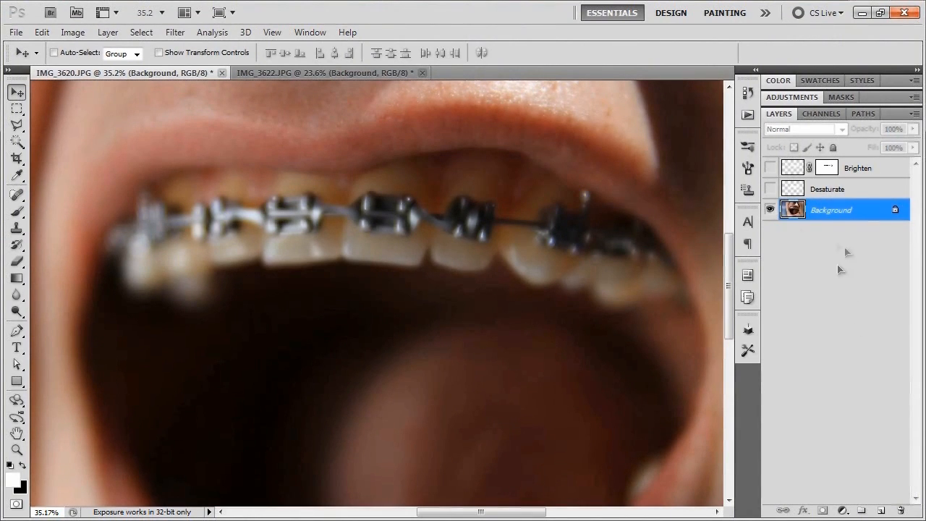
mouse_move(771, 210)
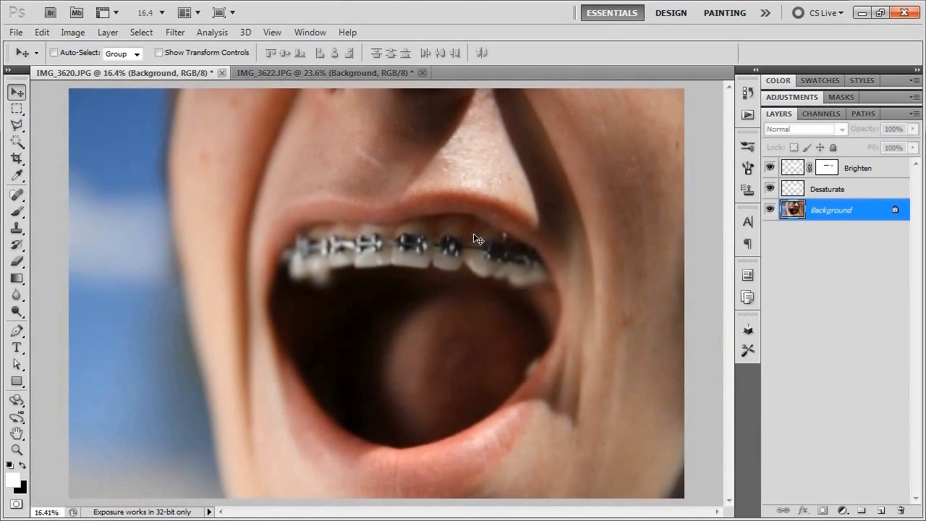
Switch to the IMG_3622 photo tab to view the other whitened braces photo
left_click(772, 168)
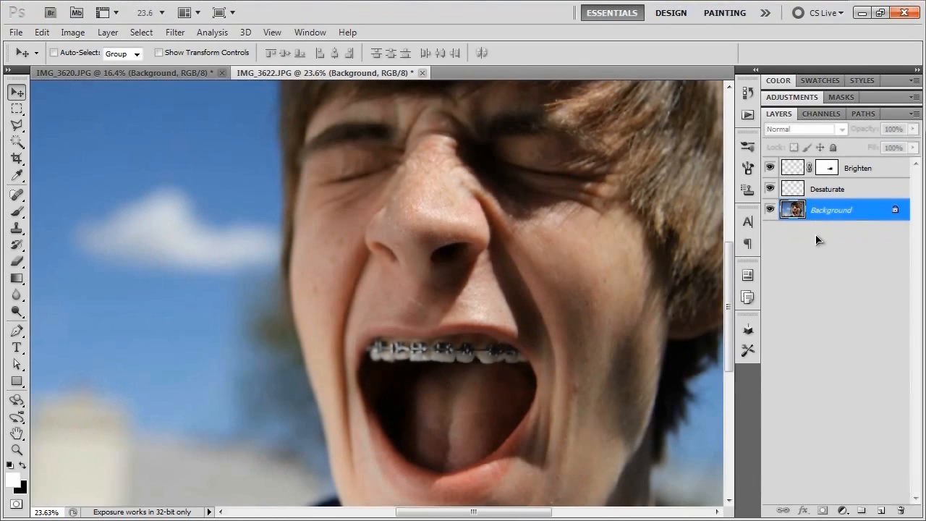
mouse_move(796, 260)
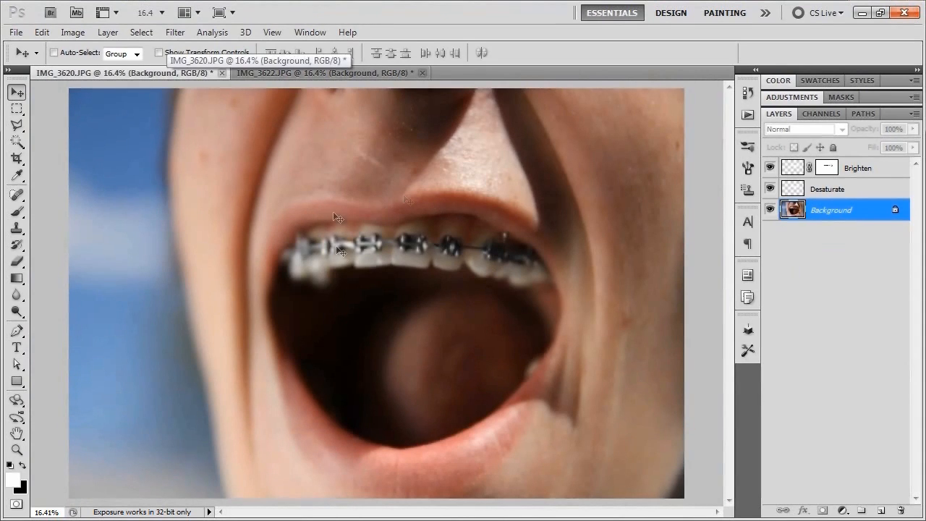
Delete the old layers and add a new empty layer for Desaturate above the photo
left_click(832, 189)
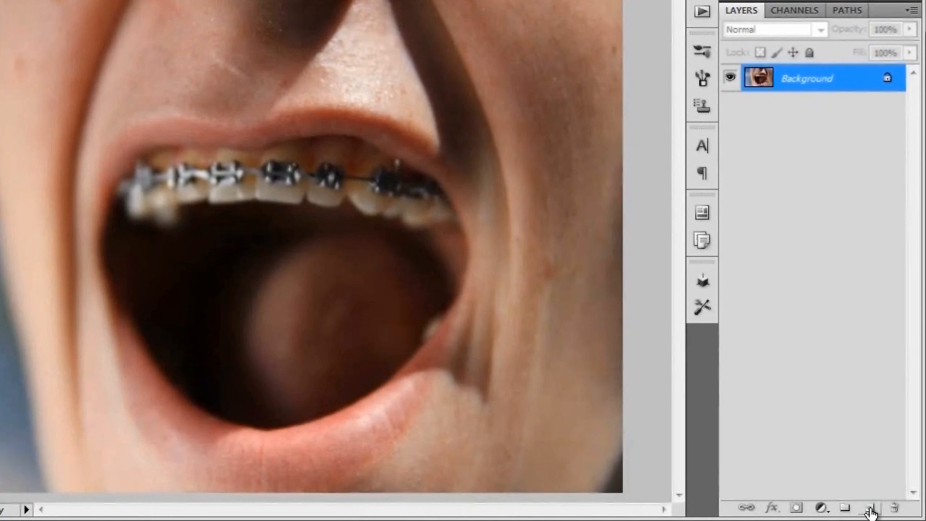
left_click(872, 505)
type("Desaturate")
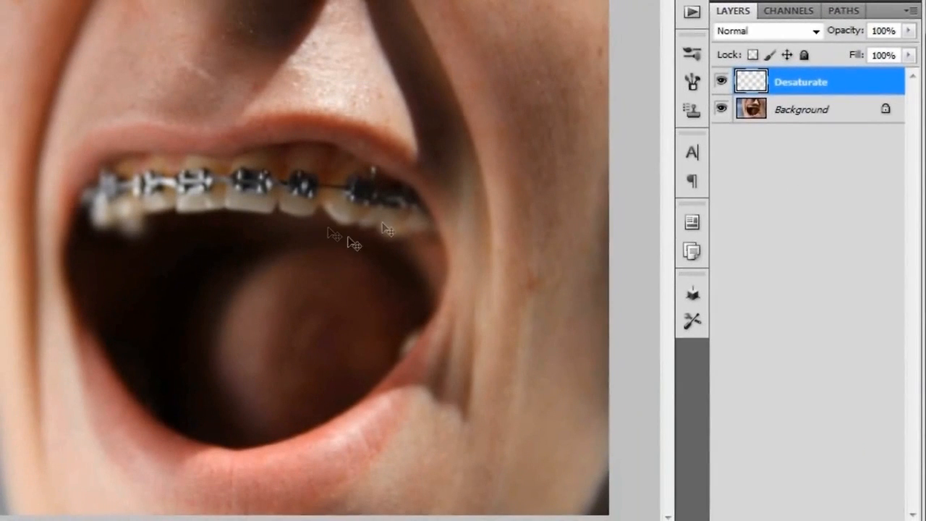
mouse_move(319, 236)
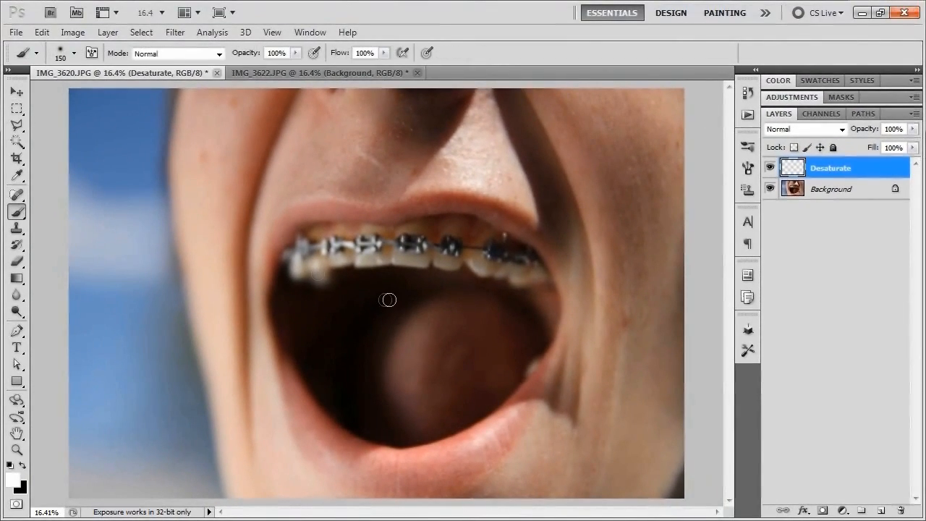
Zoom in and paint white over the back teeth and remaining upper teeth
left_click(73, 53)
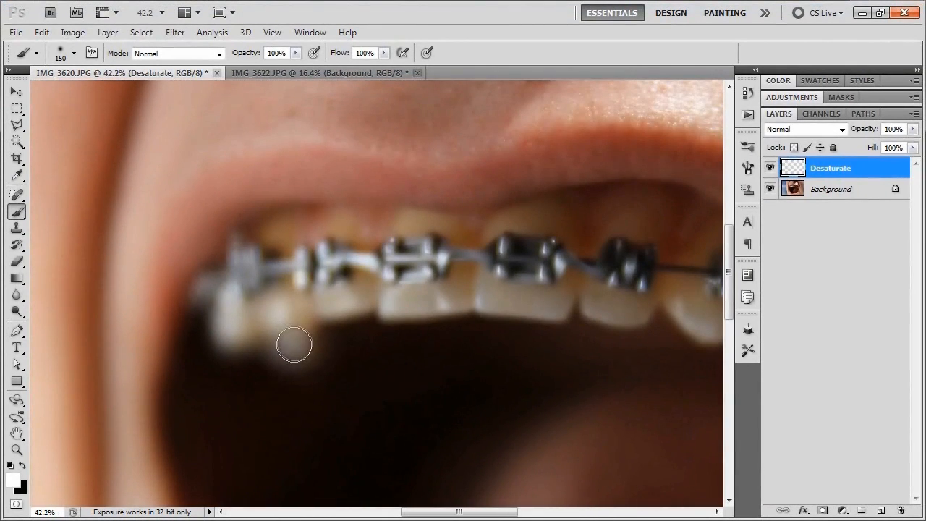
left_click_drag(293, 344, 282, 235)
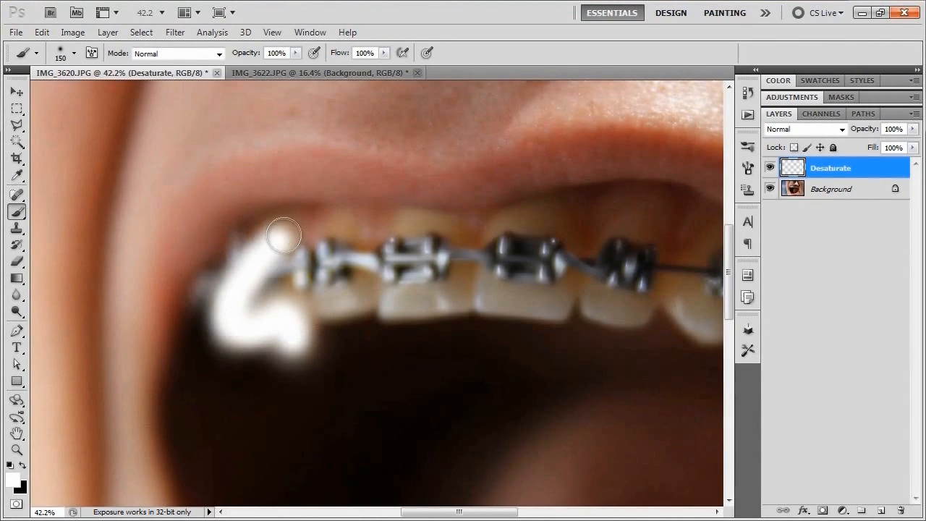
left_click_drag(282, 235, 355, 297)
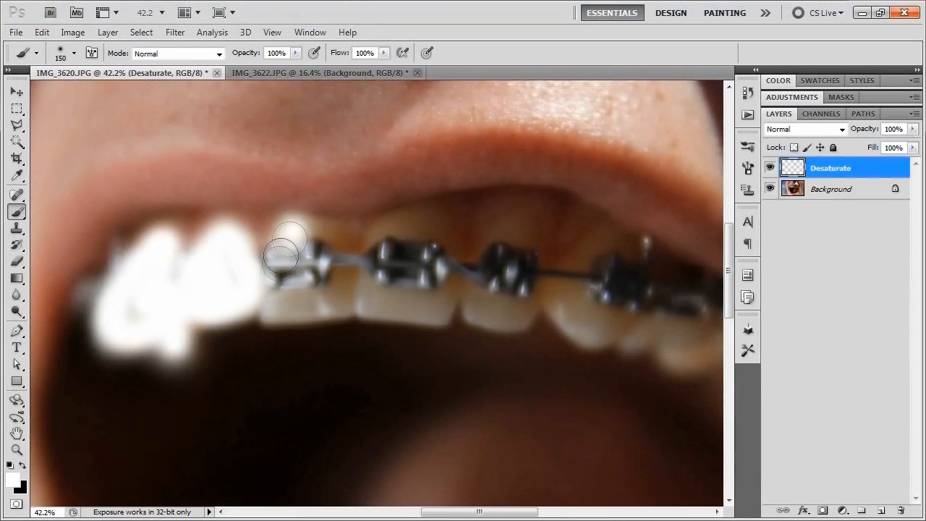
left_click_drag(283, 257, 337, 293)
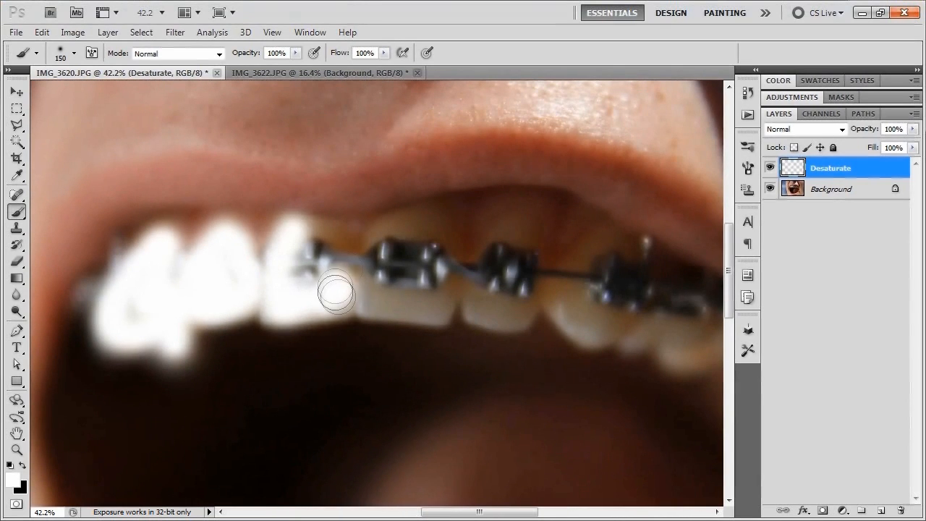
left_click_drag(337, 293, 304, 243)
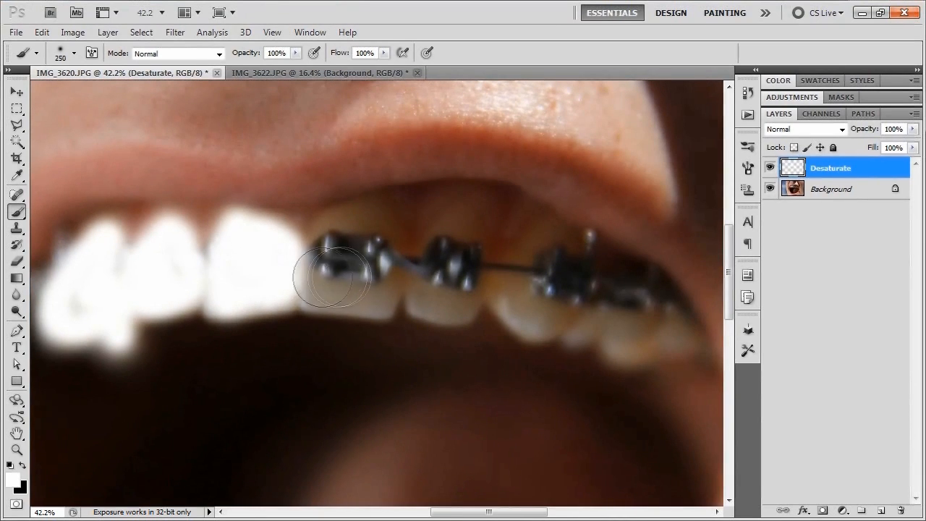
left_click_drag(333, 276, 637, 332)
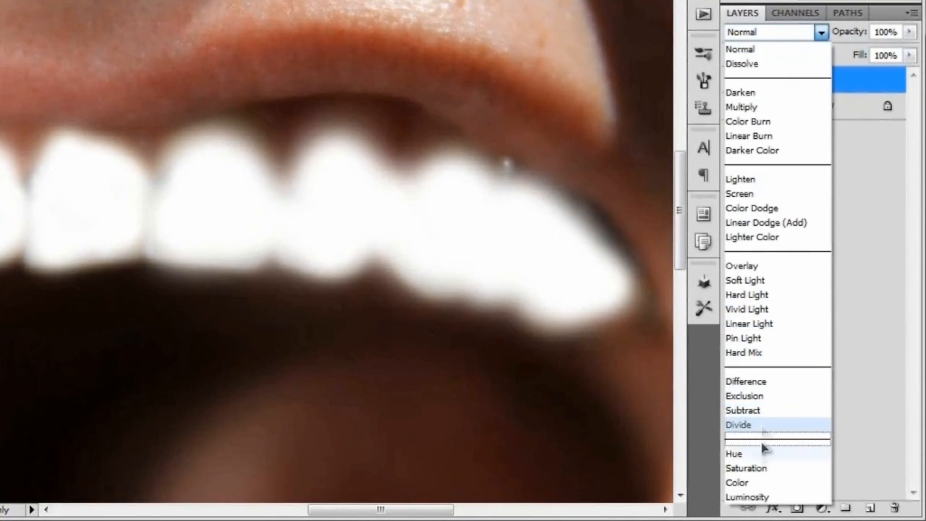
Set the Desaturate layer's blend mode to Color
left_click(739, 483)
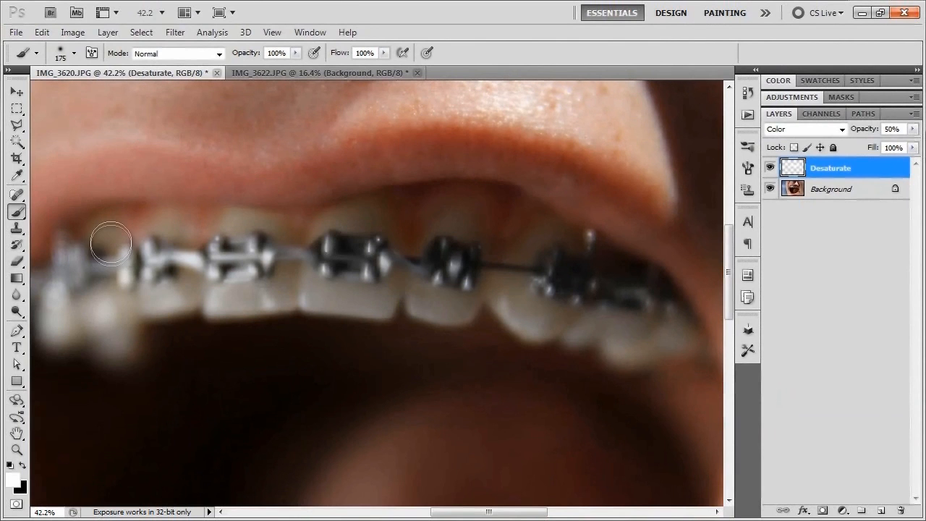
mouse_move(643, 338)
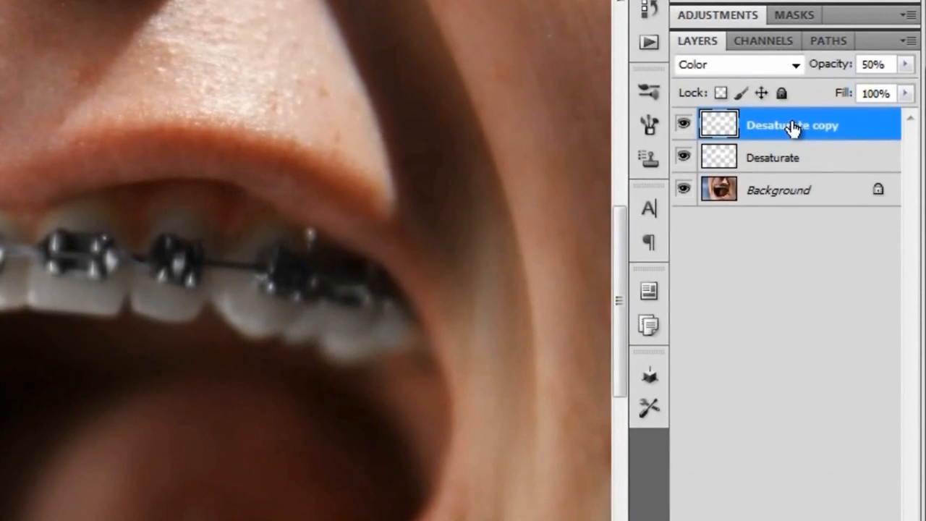
Rename the copied layer Brighten, blending as Overlay at 15% opacity
double_click(792, 124)
type("Brig")
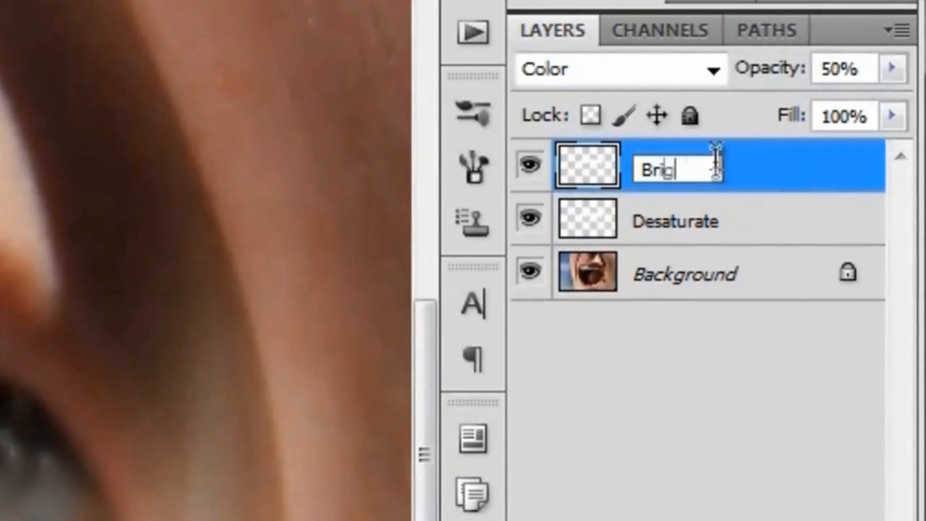
key("Enter")
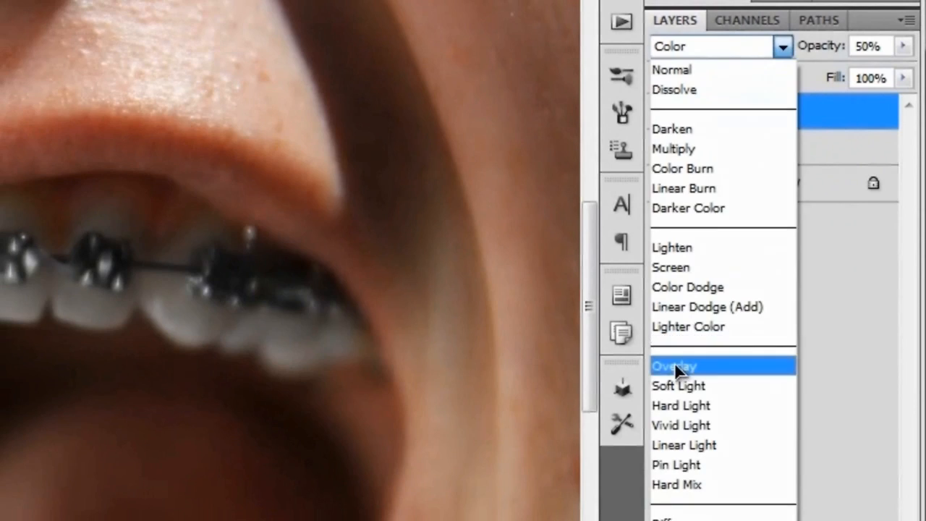
left_click(674, 365)
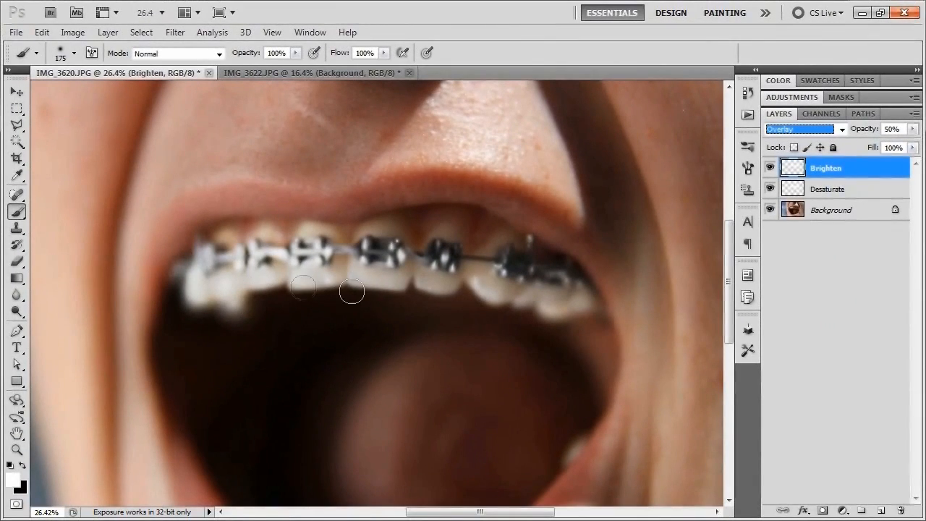
left_click(901, 130)
type("15")
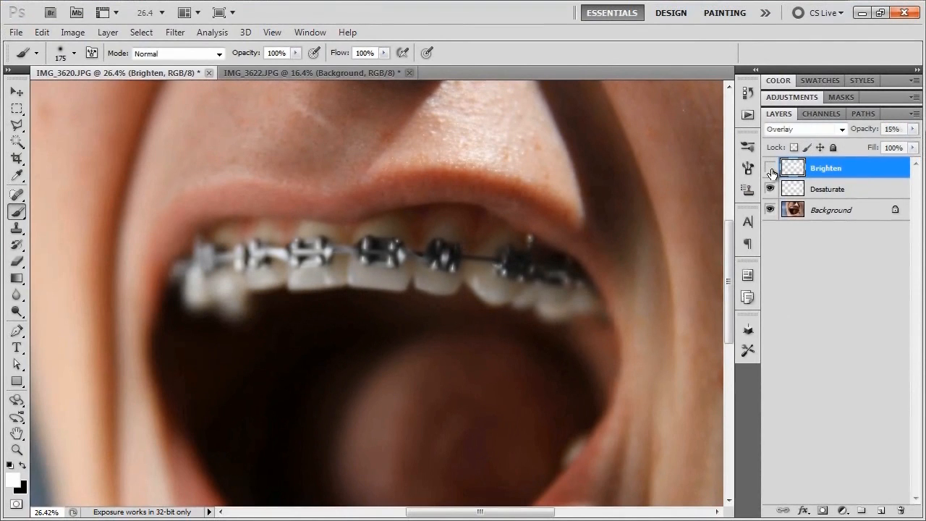
Compare Brighten on and off, then mask its effect off the metal brackets
left_click(771, 167)
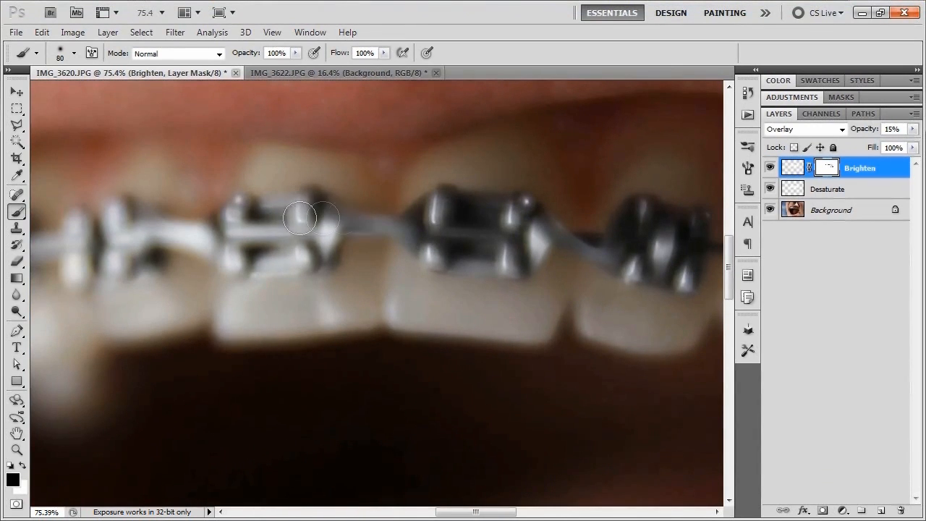
left_click_drag(300, 217, 268, 260)
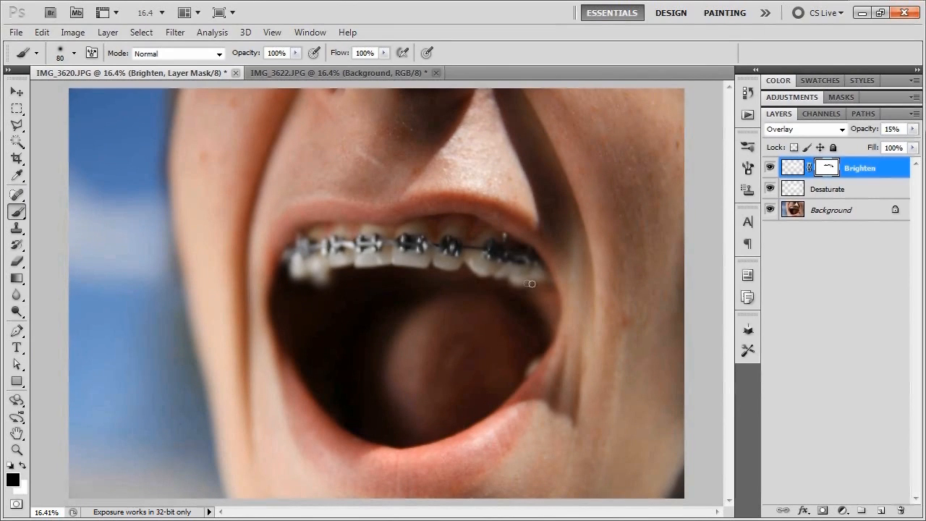
mouse_move(502, 273)
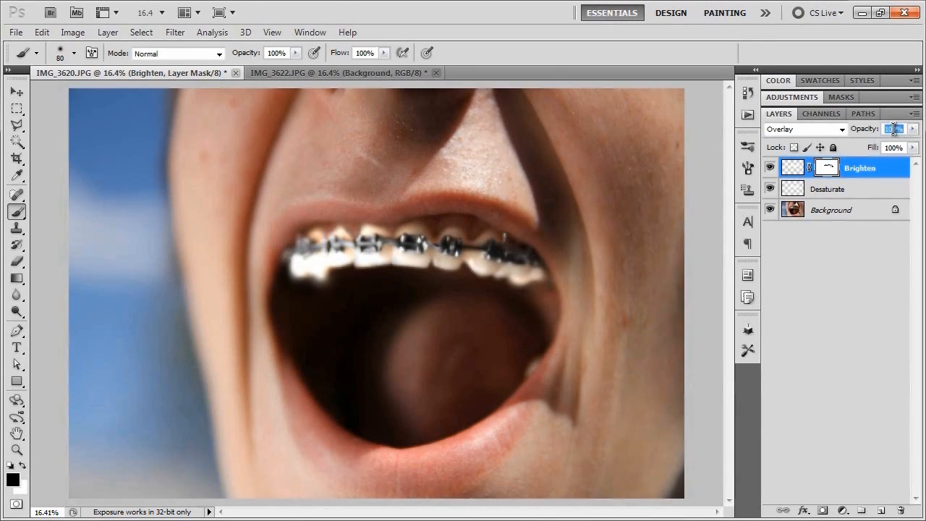
type("15")
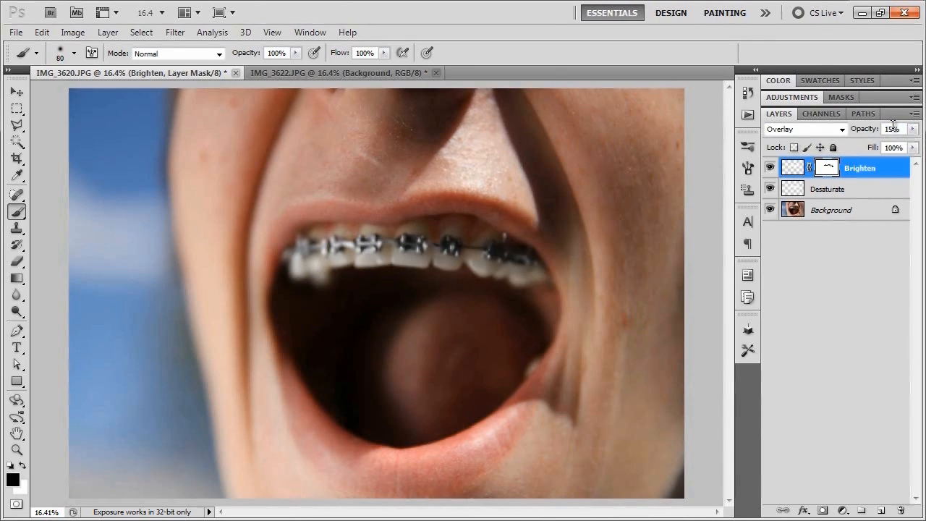